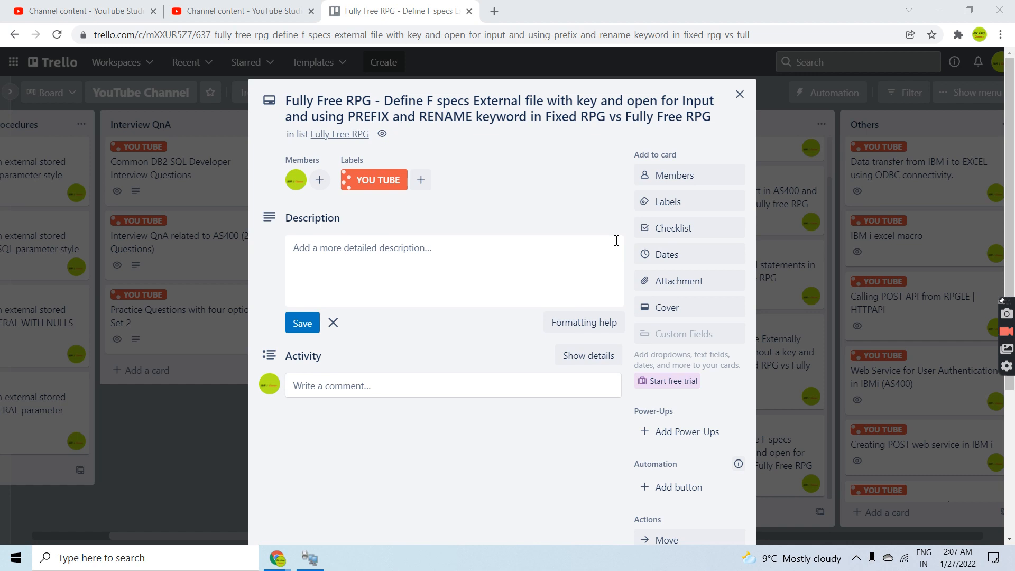
mouse_move(923, 241)
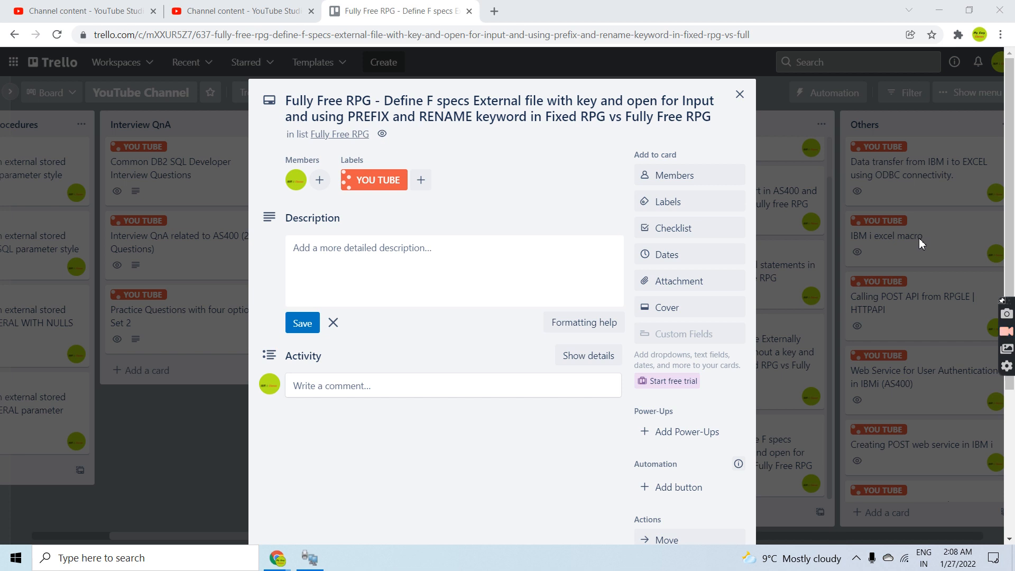
mouse_move(533, 217)
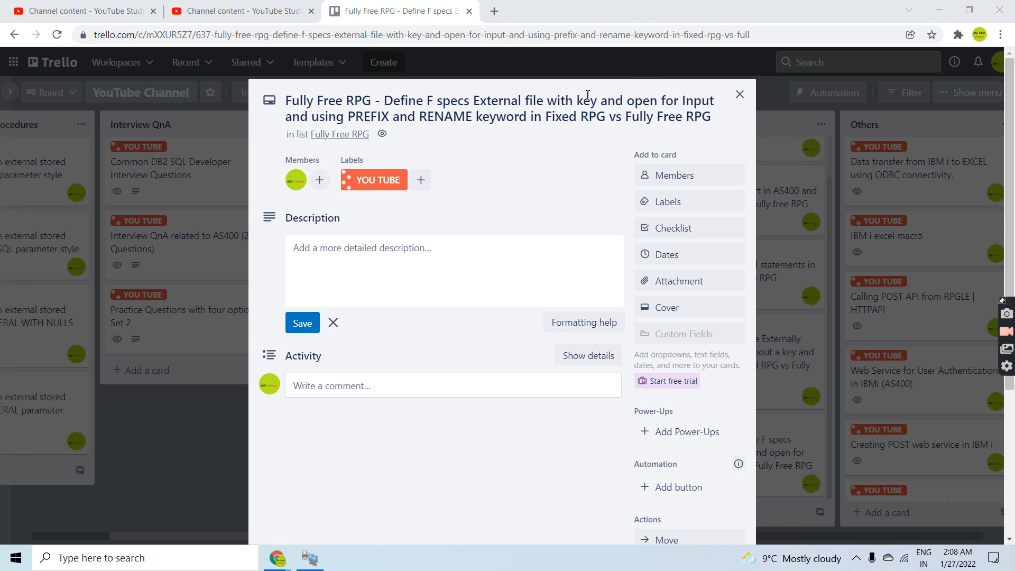
mouse_move(529, 139)
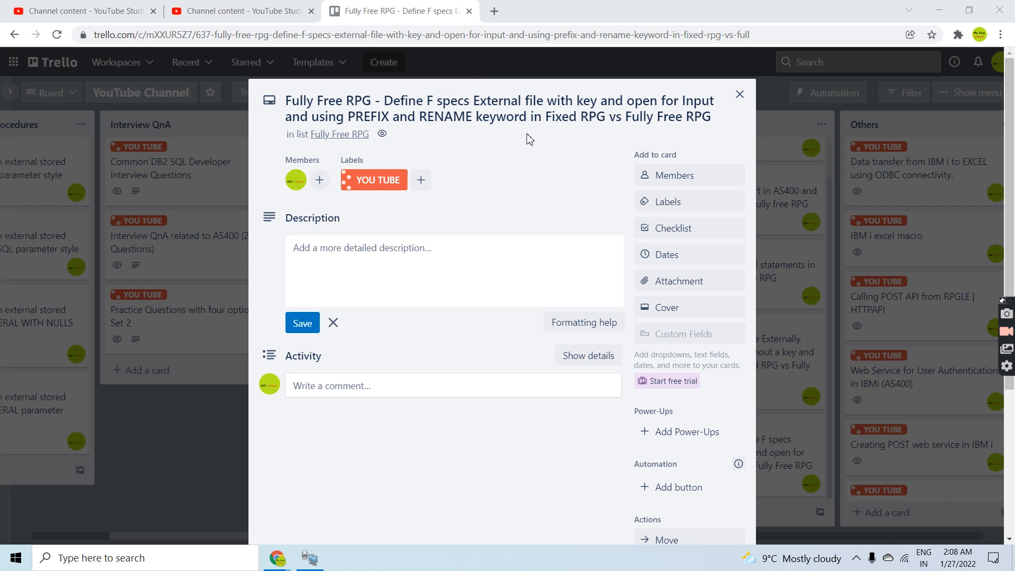
mouse_move(784, 178)
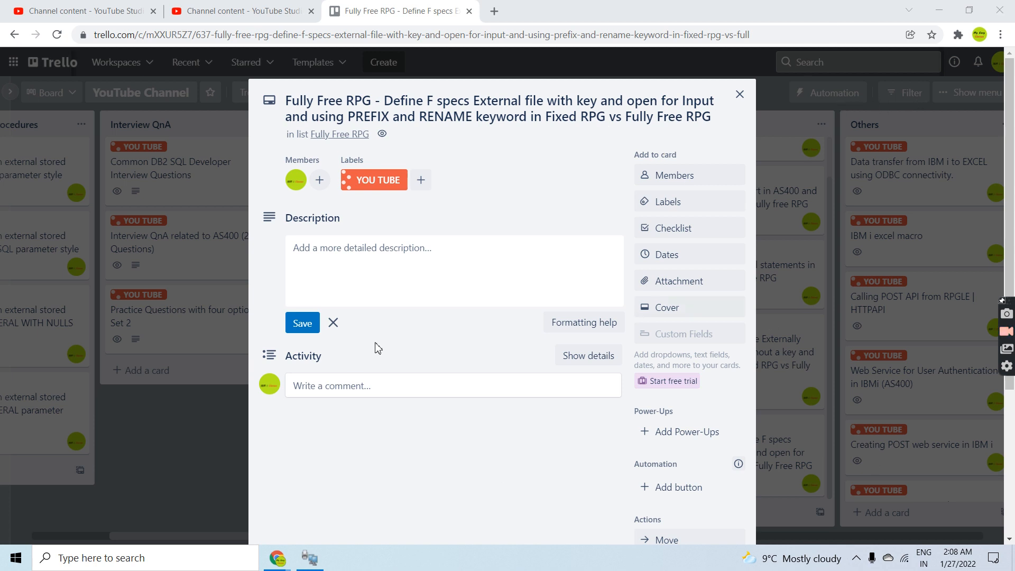
mouse_move(516, 168)
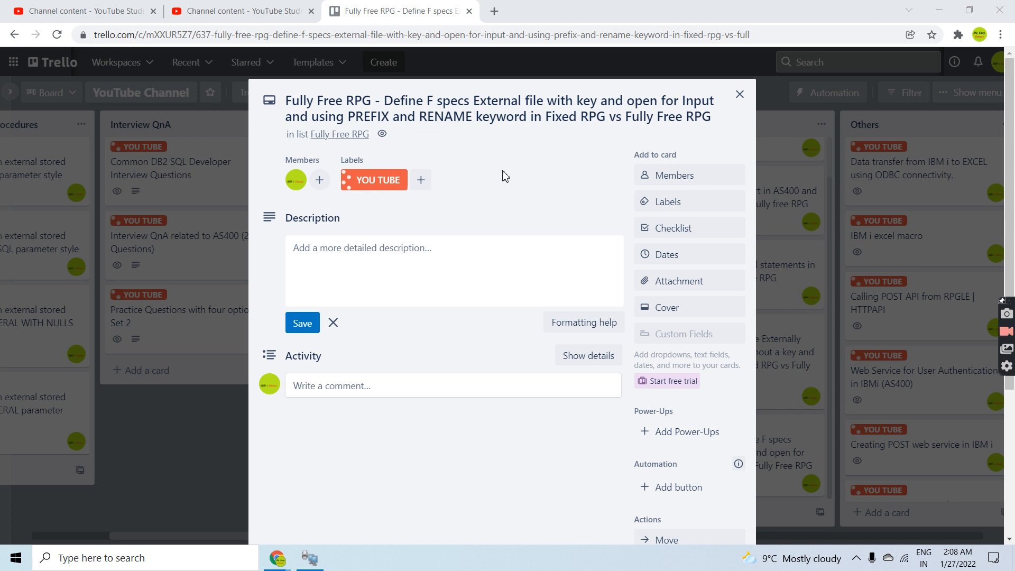
mouse_move(500, 162)
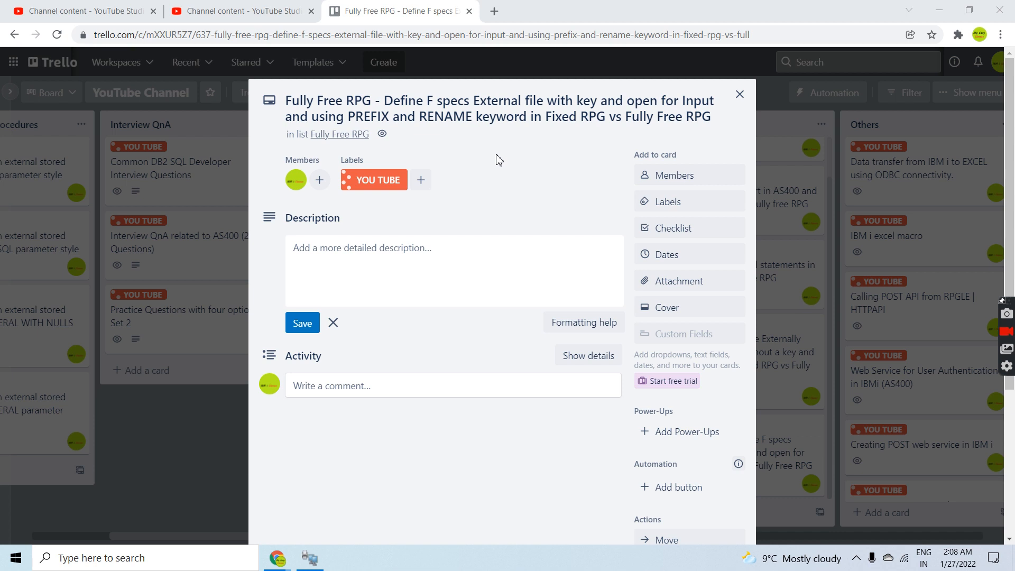
mouse_move(421, 143)
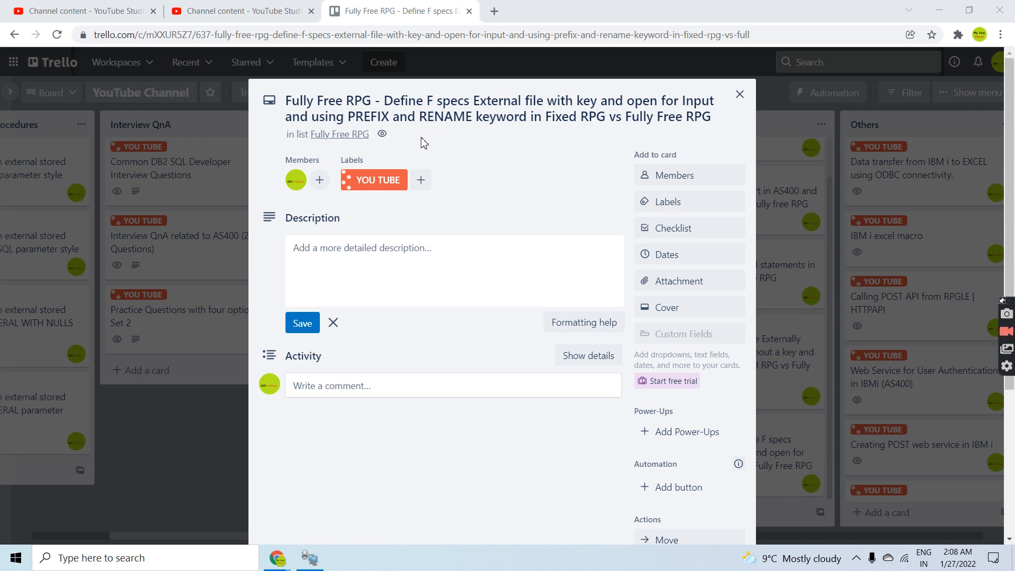
mouse_move(414, 133)
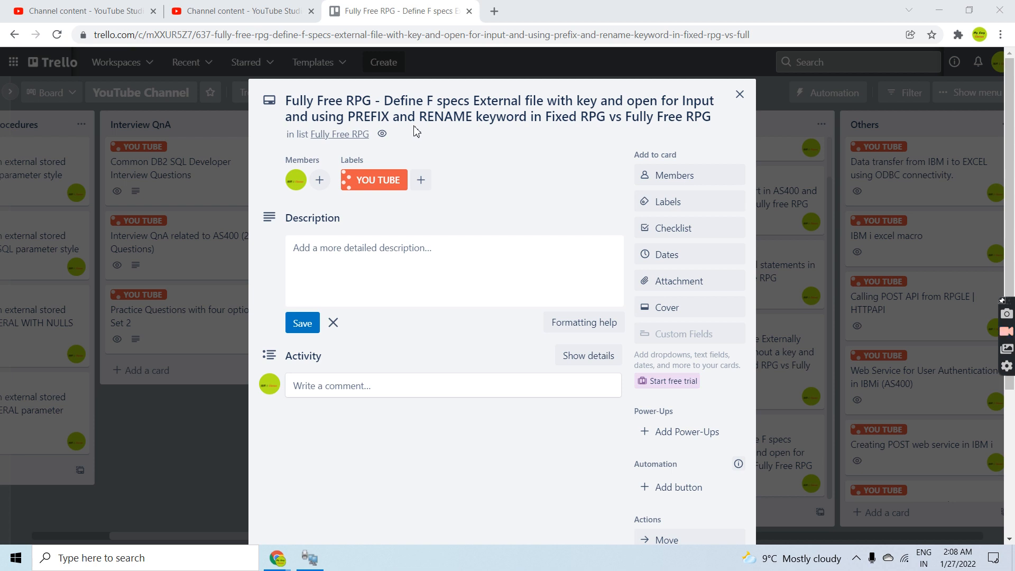
mouse_move(451, 165)
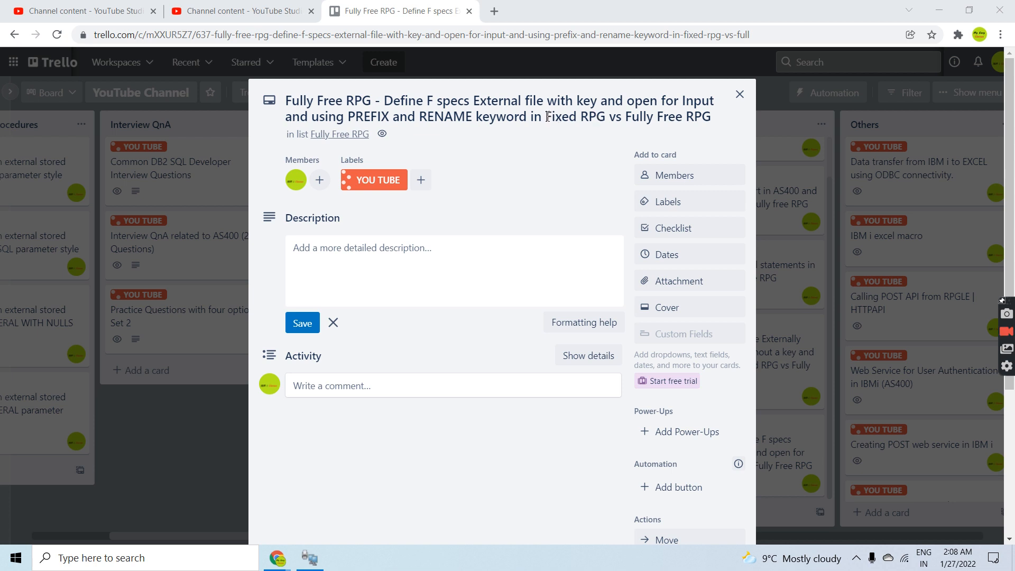
- Open FIXED_F3 in the 5250 session and fill in Browse Options for FREE_F3 in FULLYFREE, EASYCLASS1
double_click(583, 116)
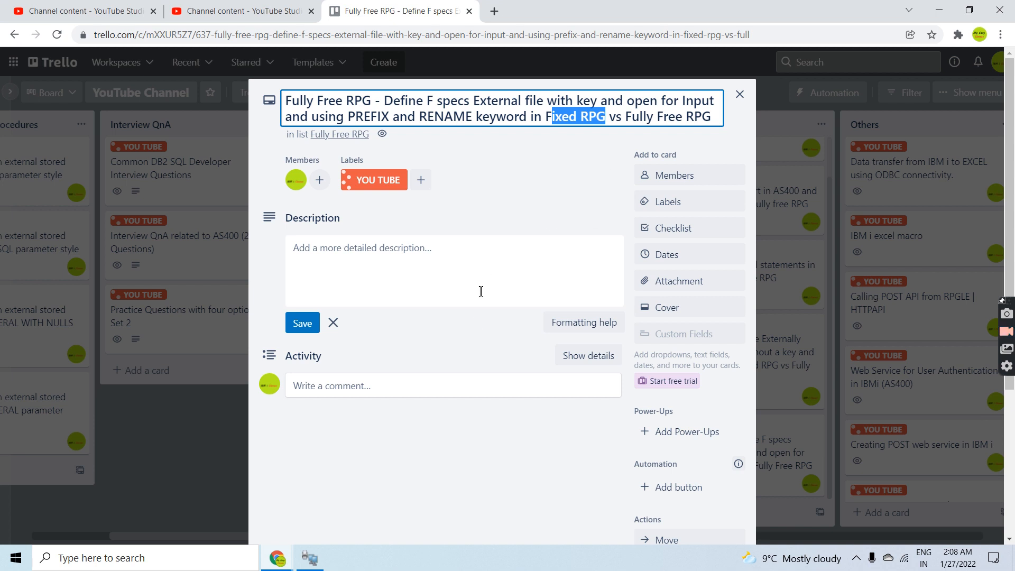
click(309, 557)
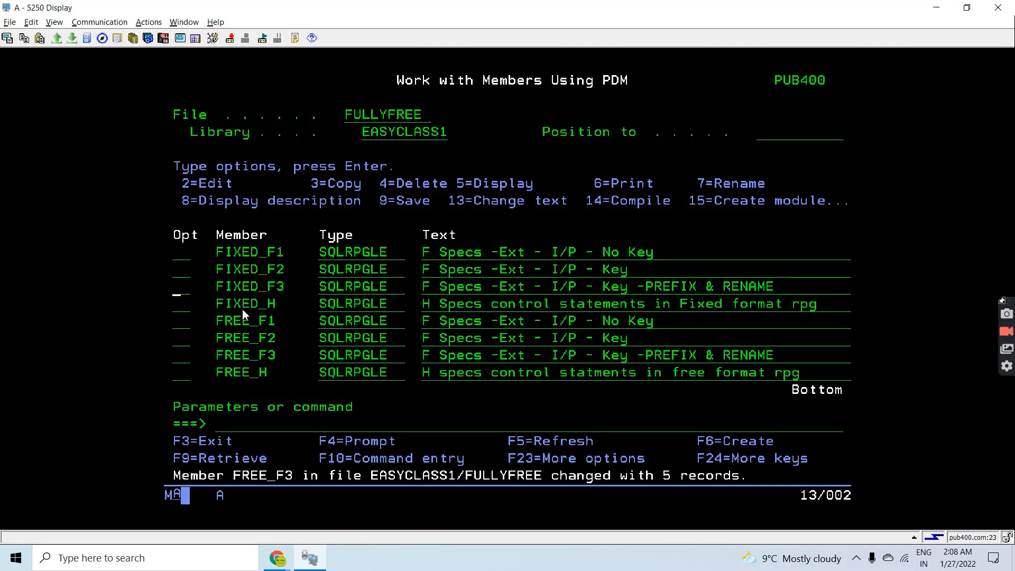
text(5)
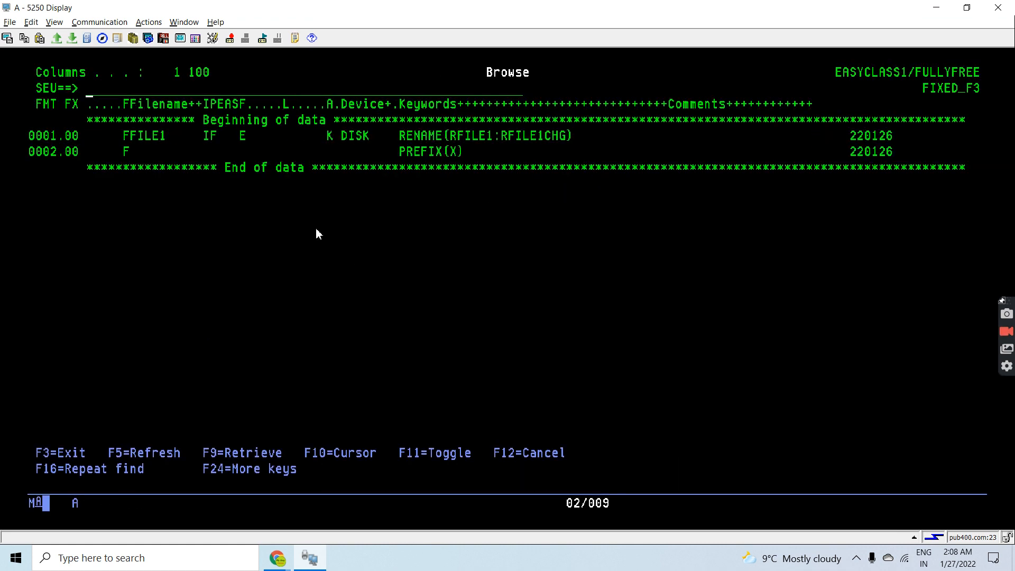
mouse_move(129, 144)
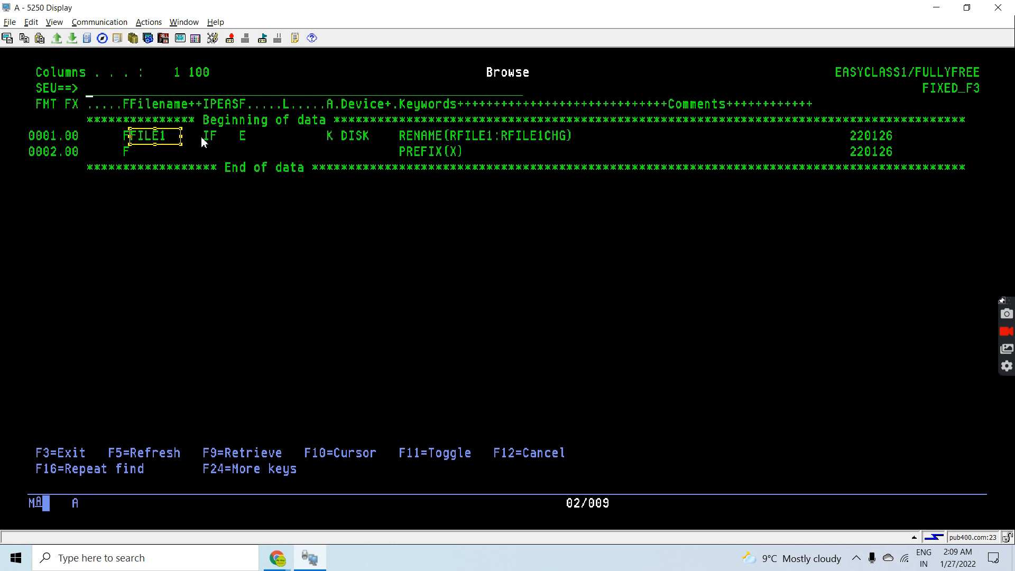
click(210, 136)
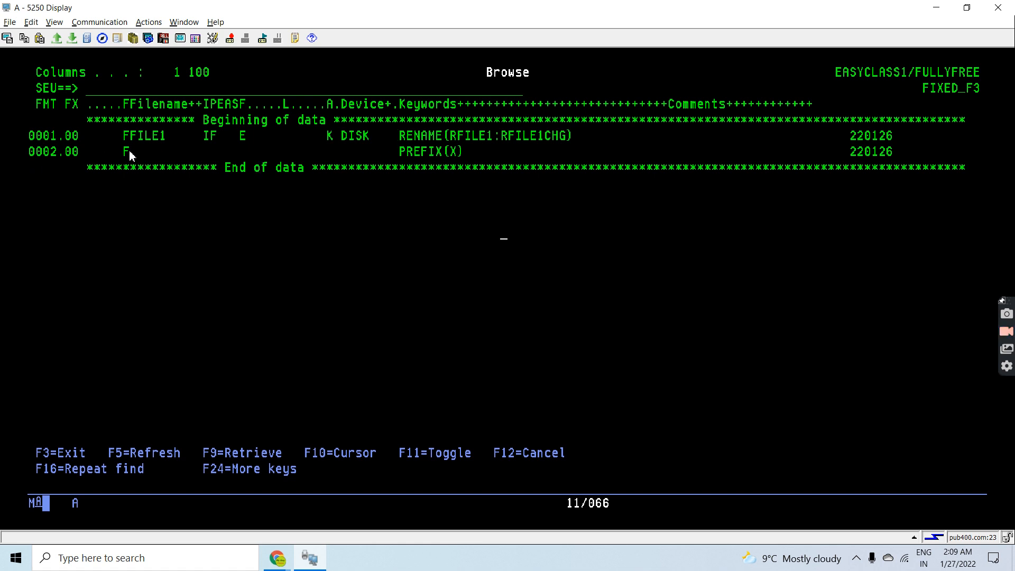
drag(398, 135, 576, 135)
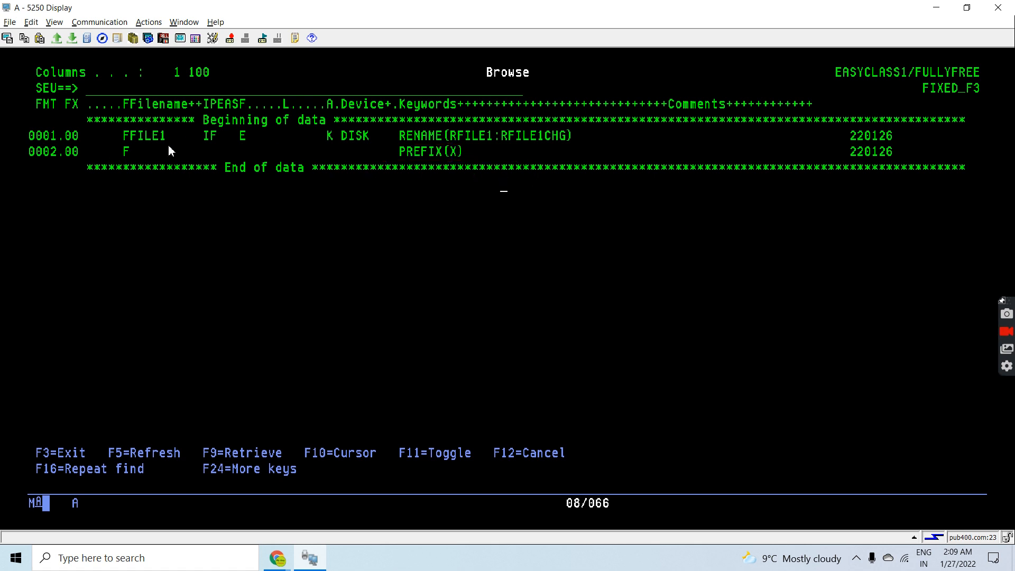
mouse_move(458, 161)
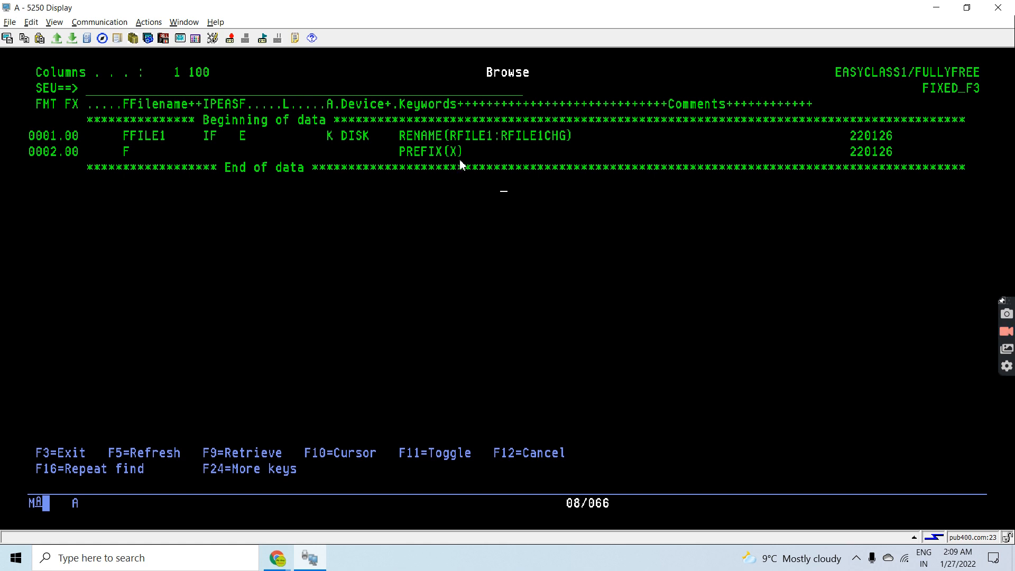
mouse_move(400, 150)
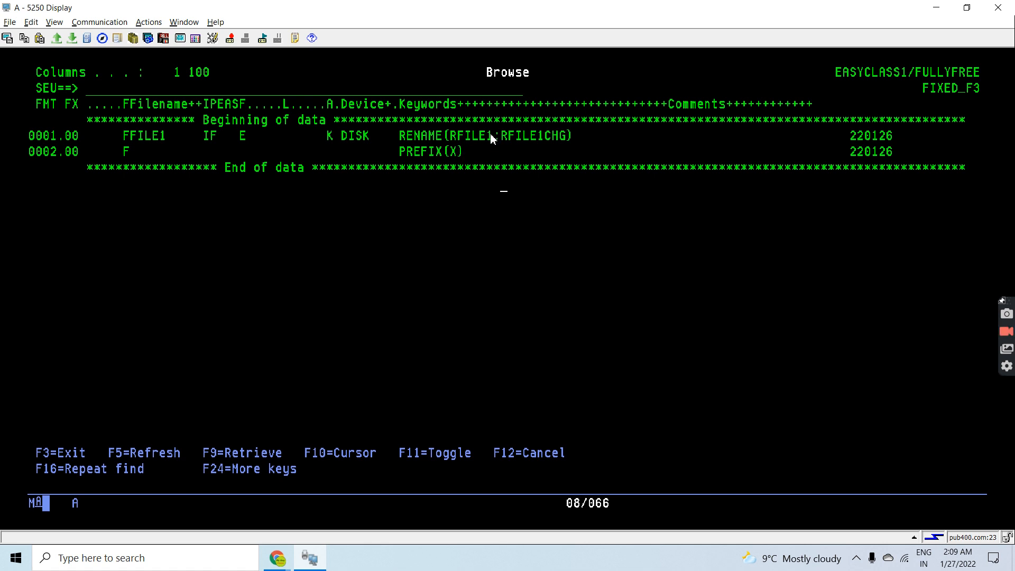
mouse_move(514, 136)
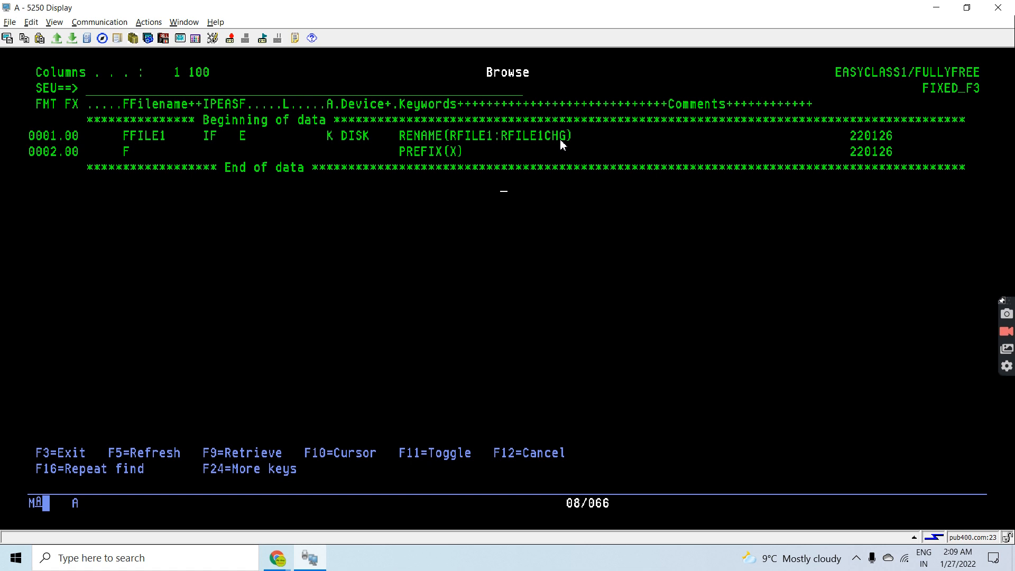
mouse_move(499, 148)
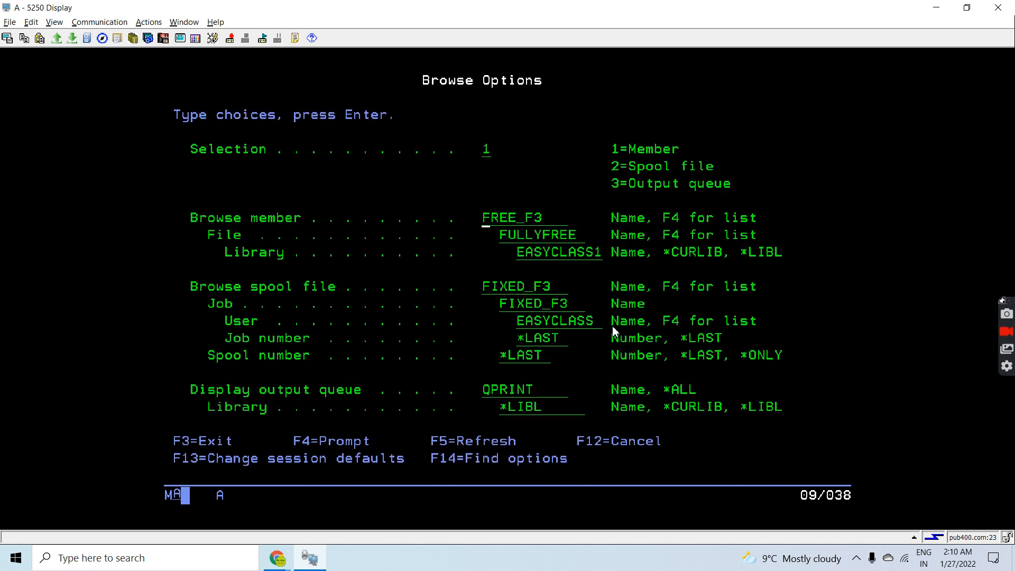
- Confirm the Browse Options to show FREE_F3 below FIXED_F3 in split view
key(Enter)
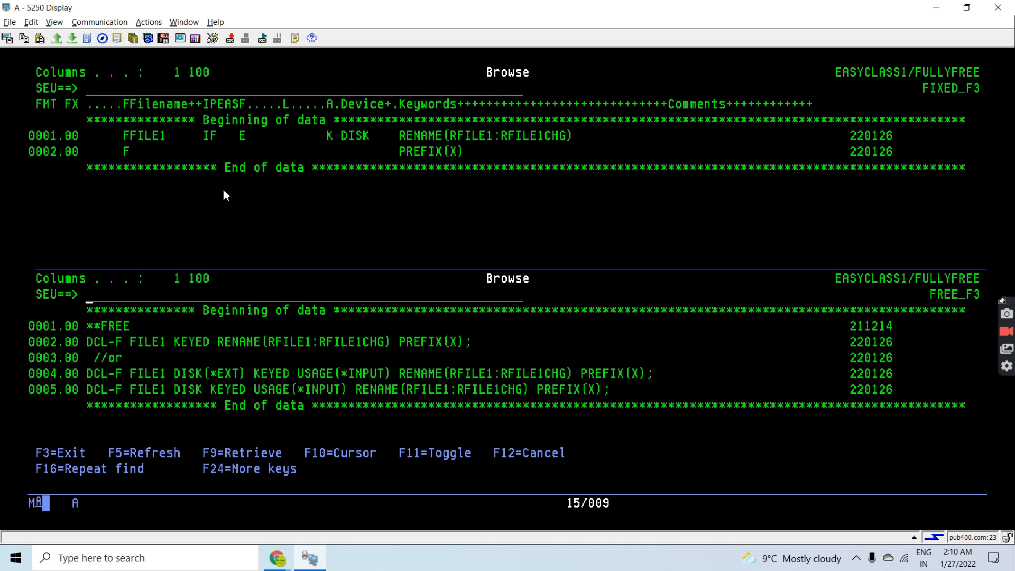
drag(104, 129, 704, 161)
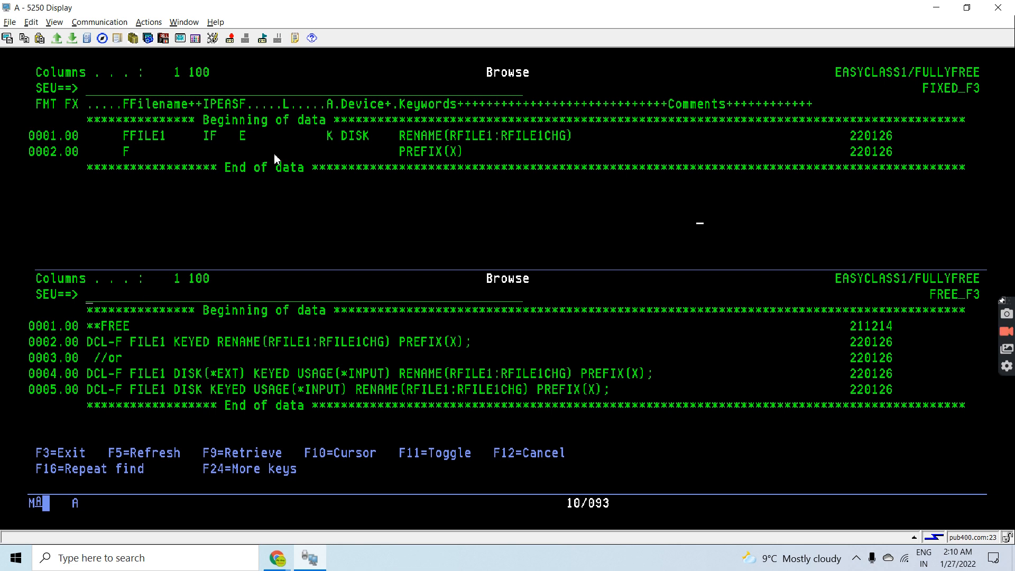
mouse_move(130, 364)
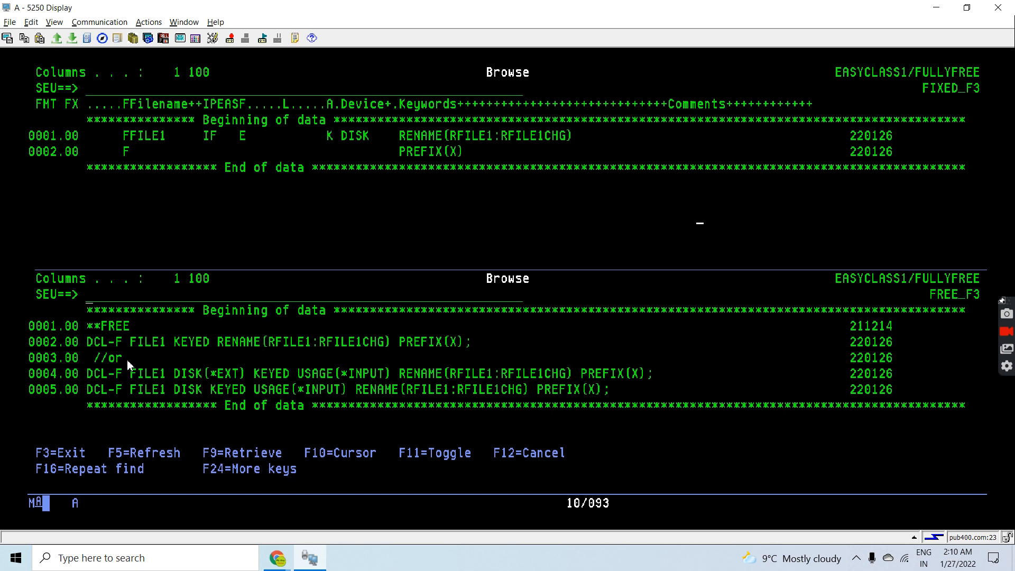
mouse_move(142, 350)
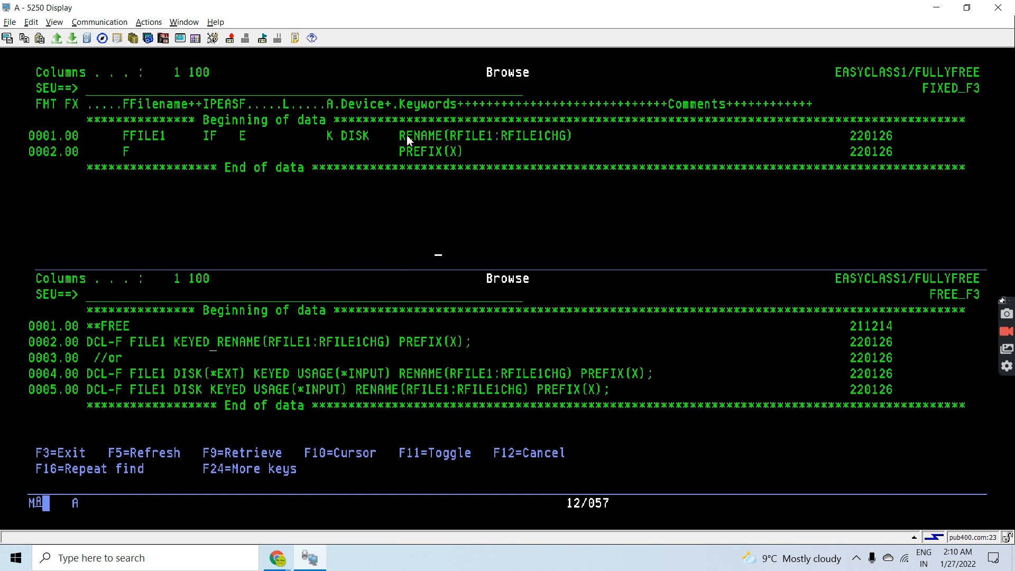
drag(398, 135, 602, 142)
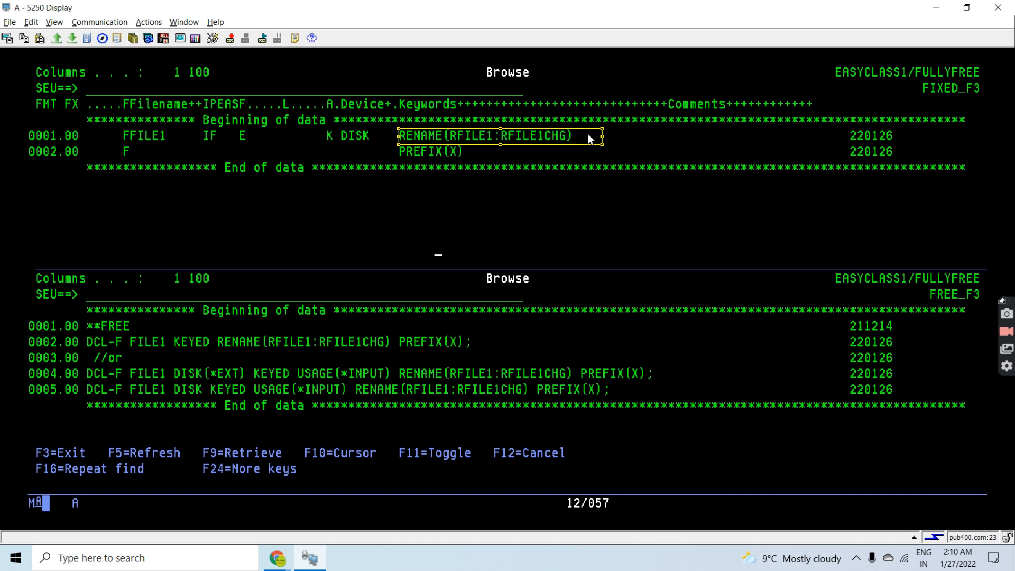
mouse_move(262, 377)
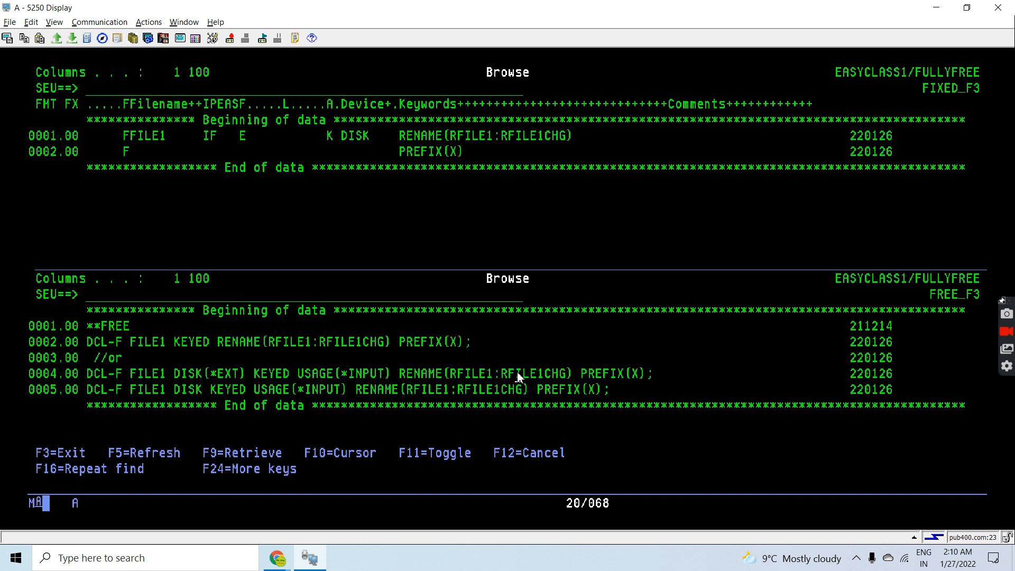
mouse_move(120, 337)
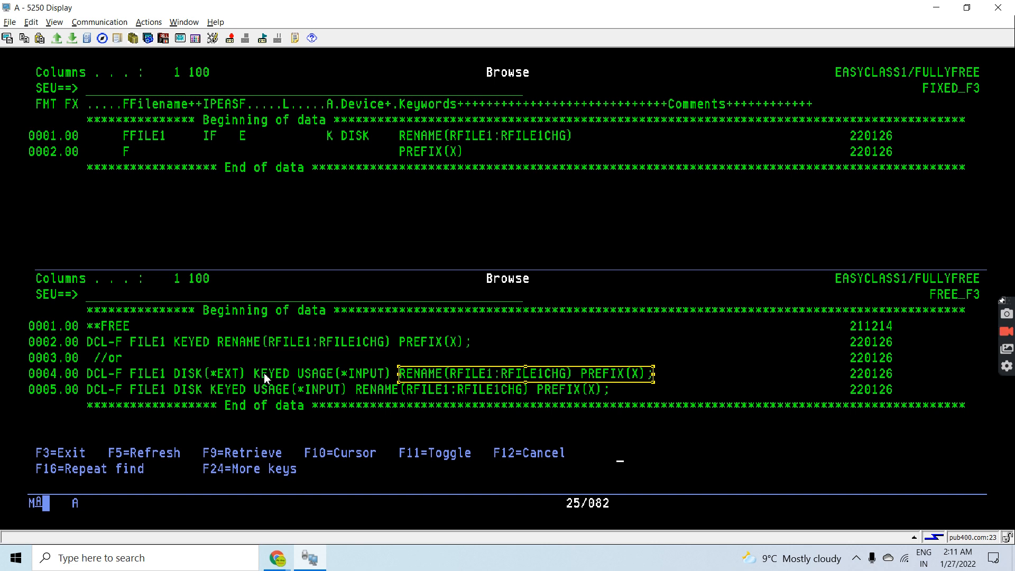
mouse_move(682, 392)
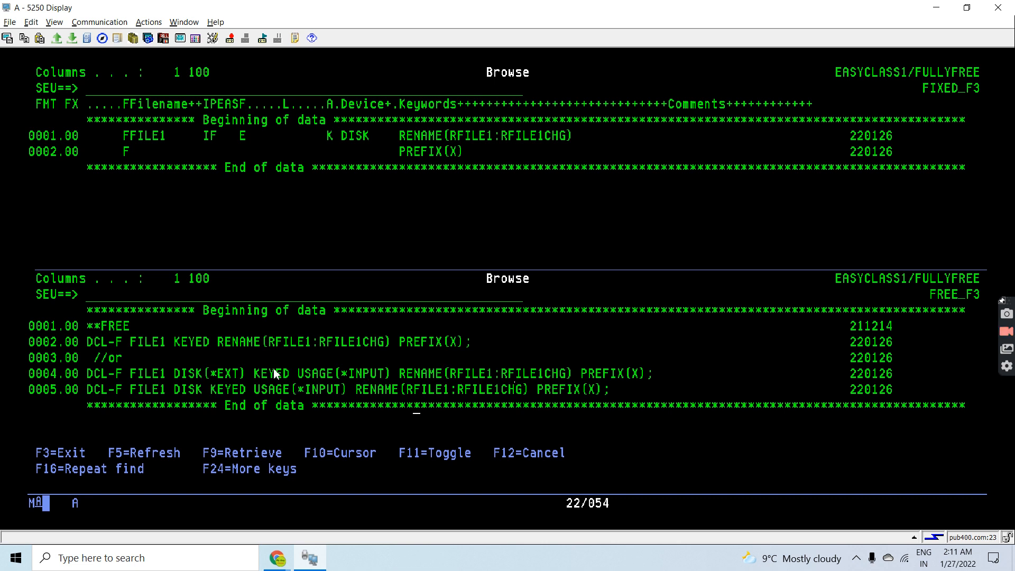
mouse_move(234, 382)
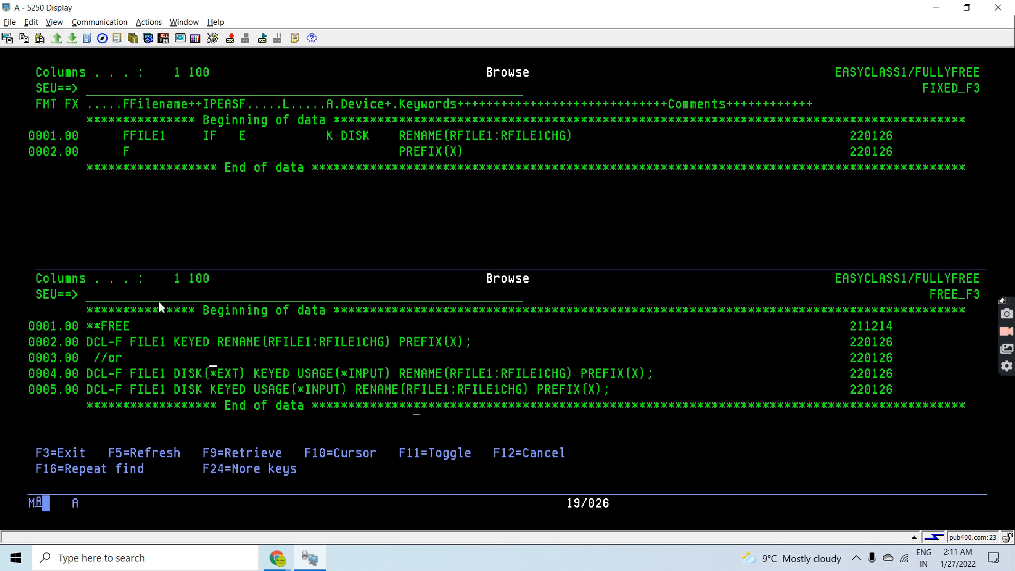
mouse_move(315, 378)
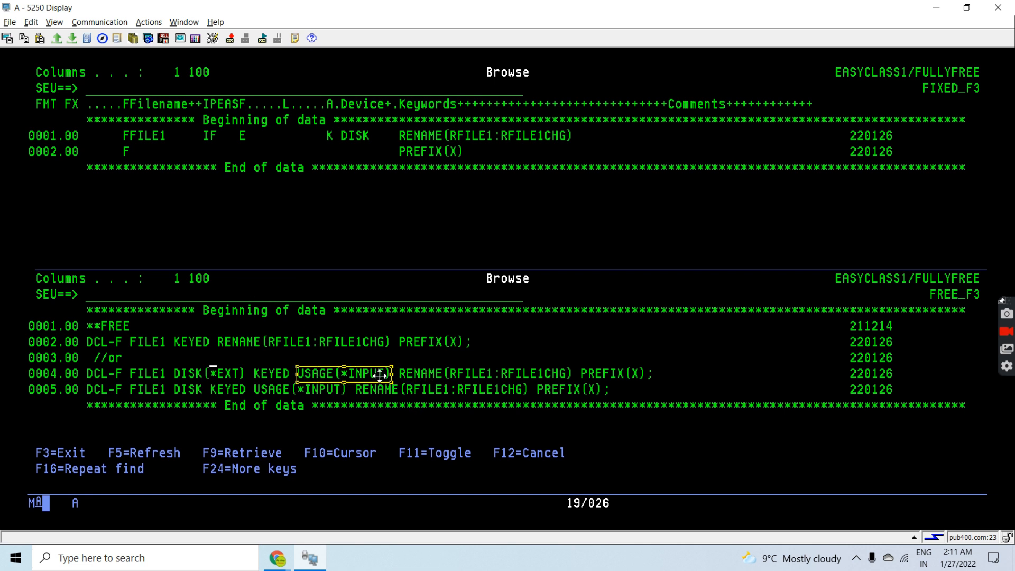
mouse_move(272, 363)
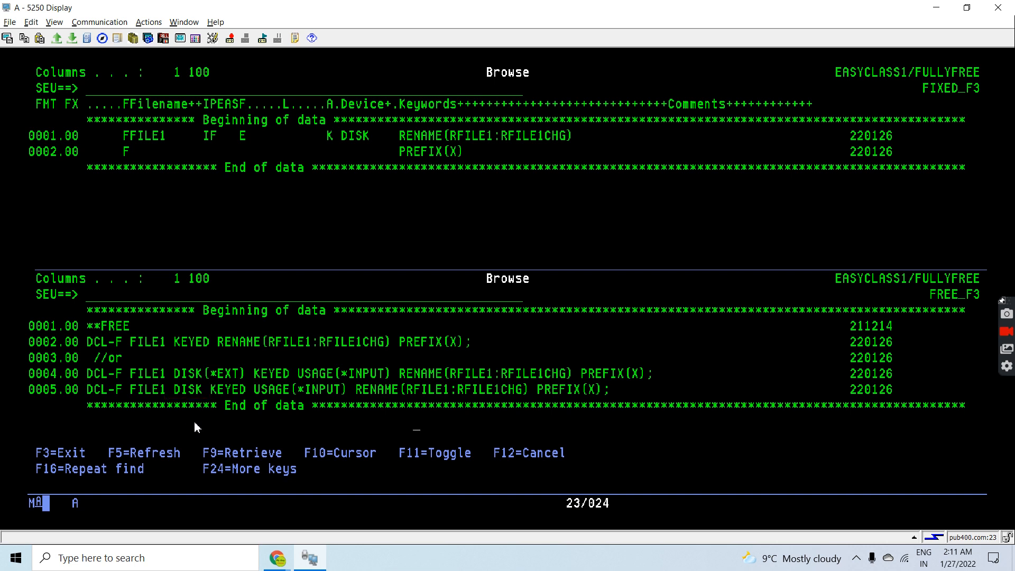
mouse_move(260, 366)
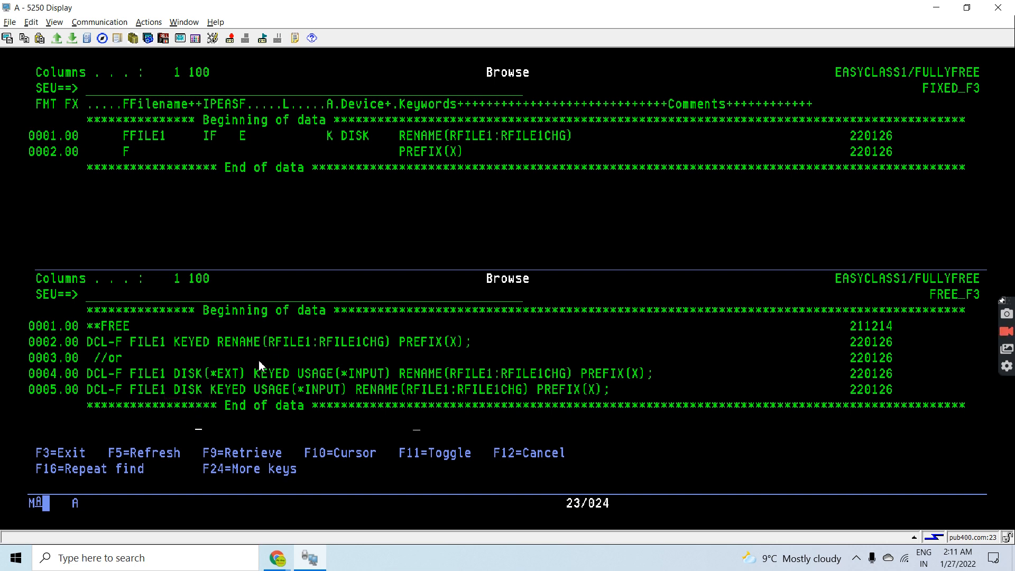
mouse_move(214, 380)
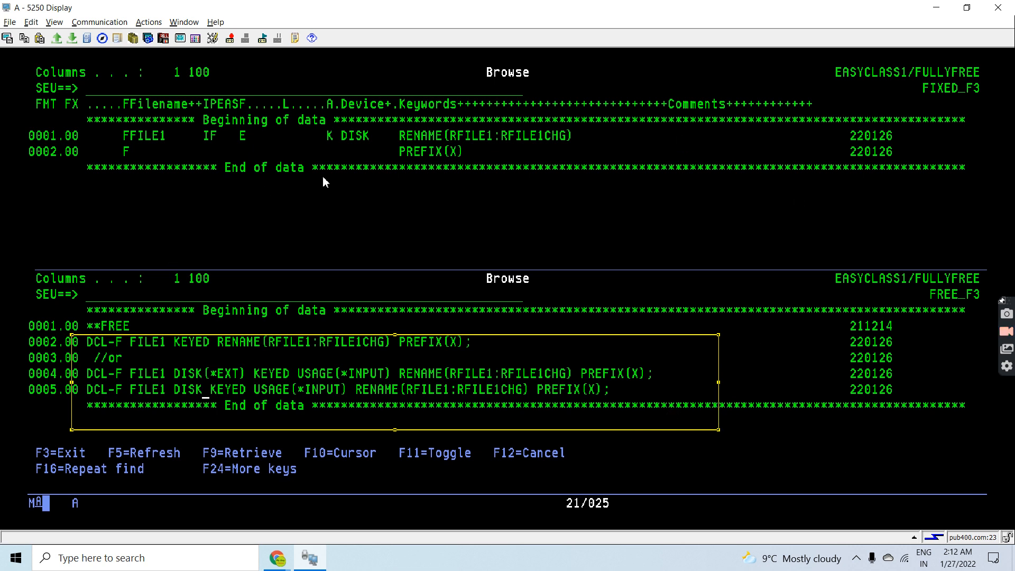
mouse_move(639, 227)
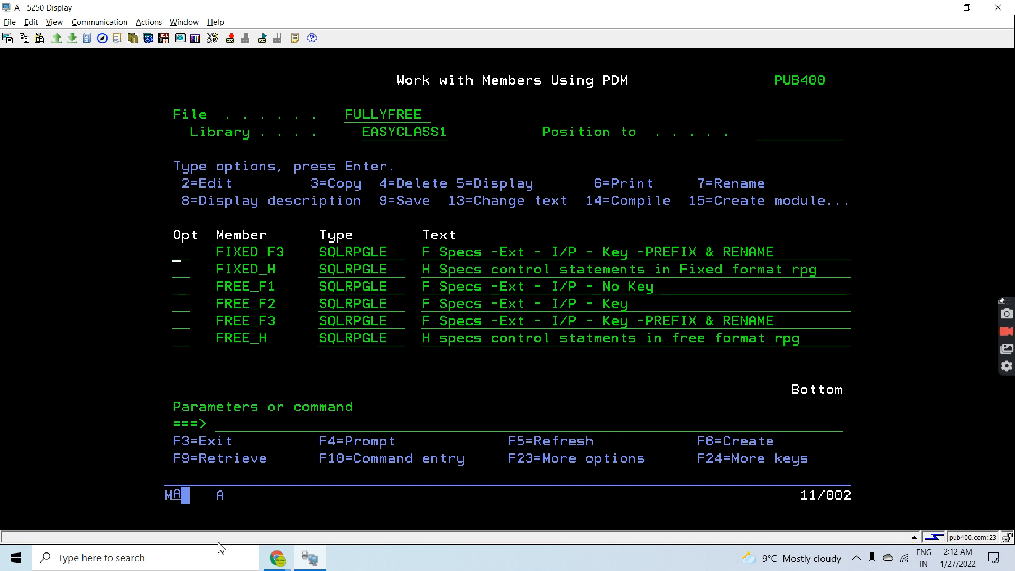
mouse_move(277, 557)
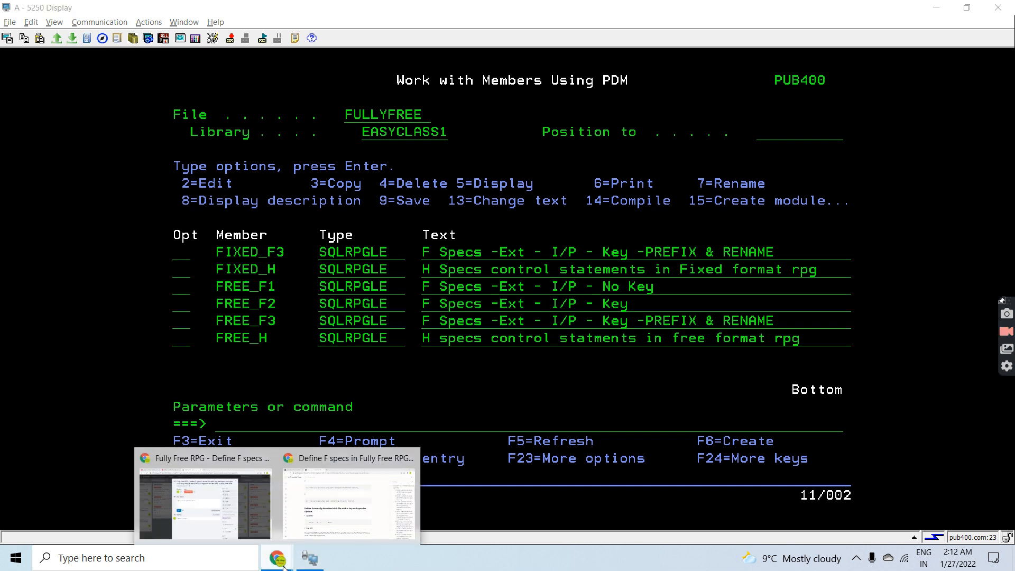